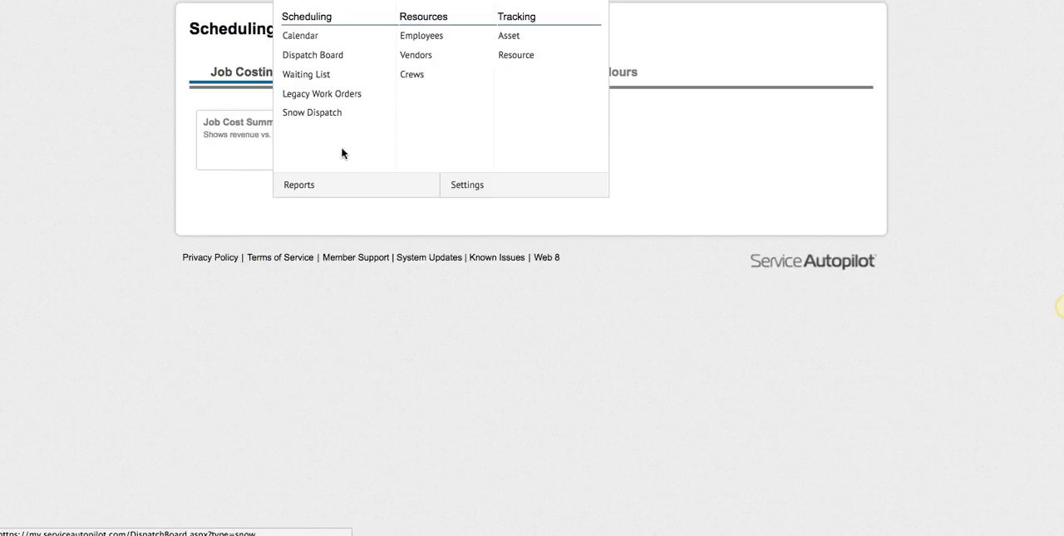
# Close the navigation menu and return to the Job Costing reports showing Job Cost Summary
pyautogui.click(296, 185)
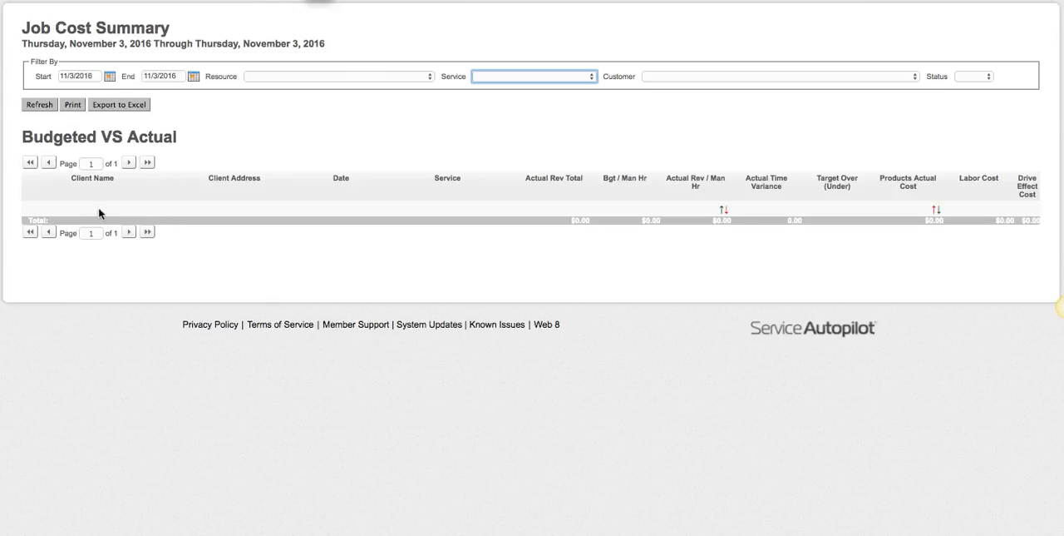
pyautogui.moveTo(399, 183)
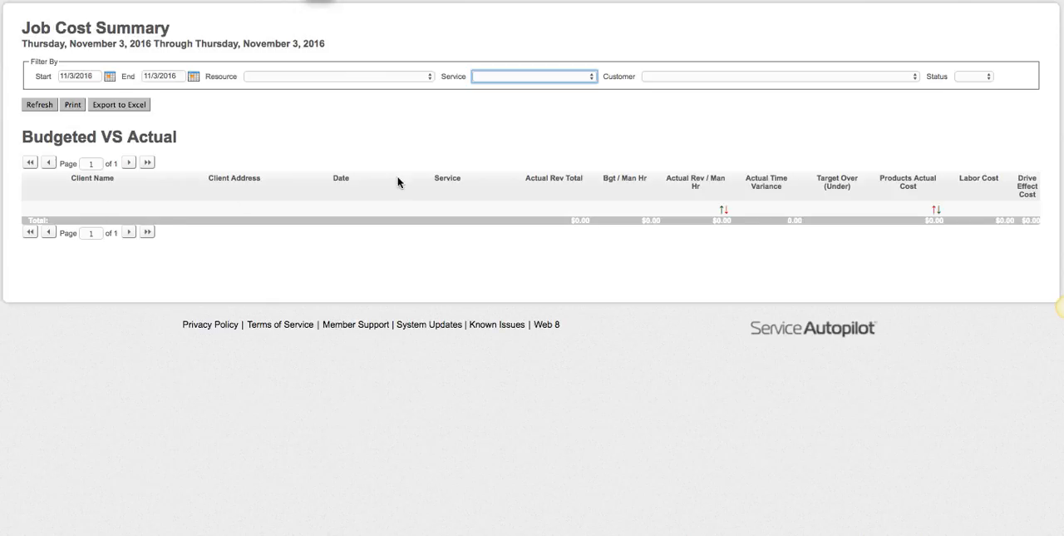
pyautogui.moveTo(65, 66)
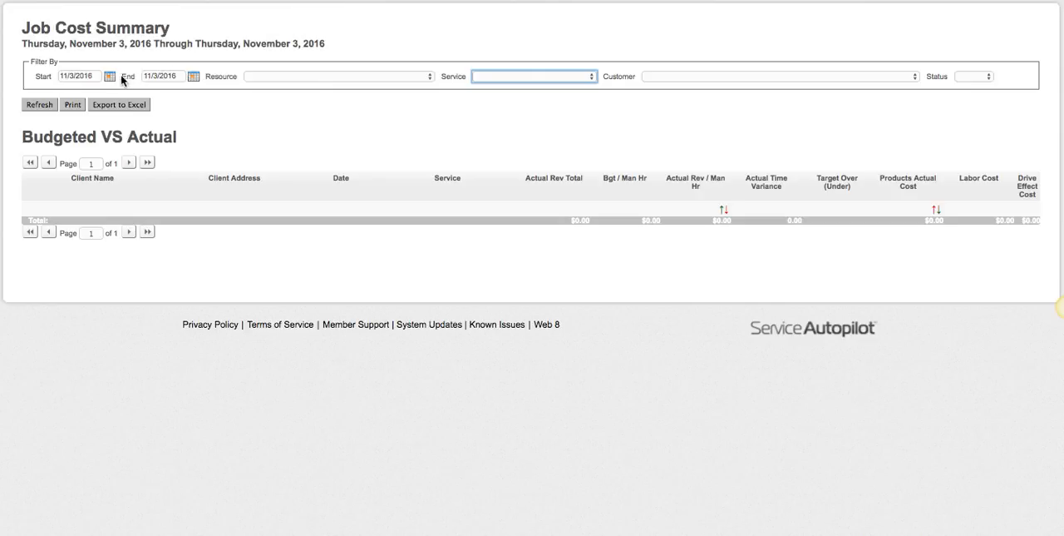
pyautogui.moveTo(285, 78)
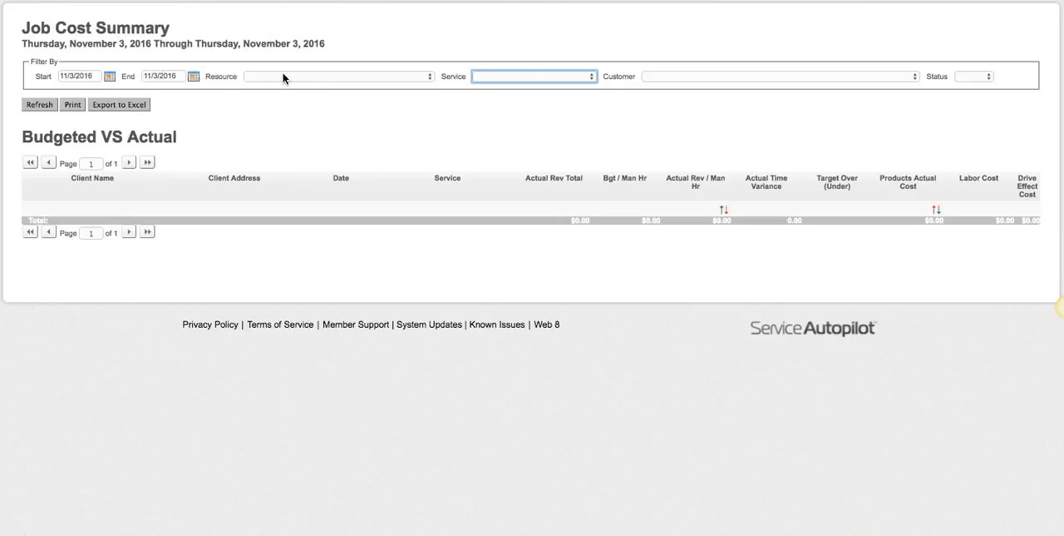
pyautogui.moveTo(506, 79)
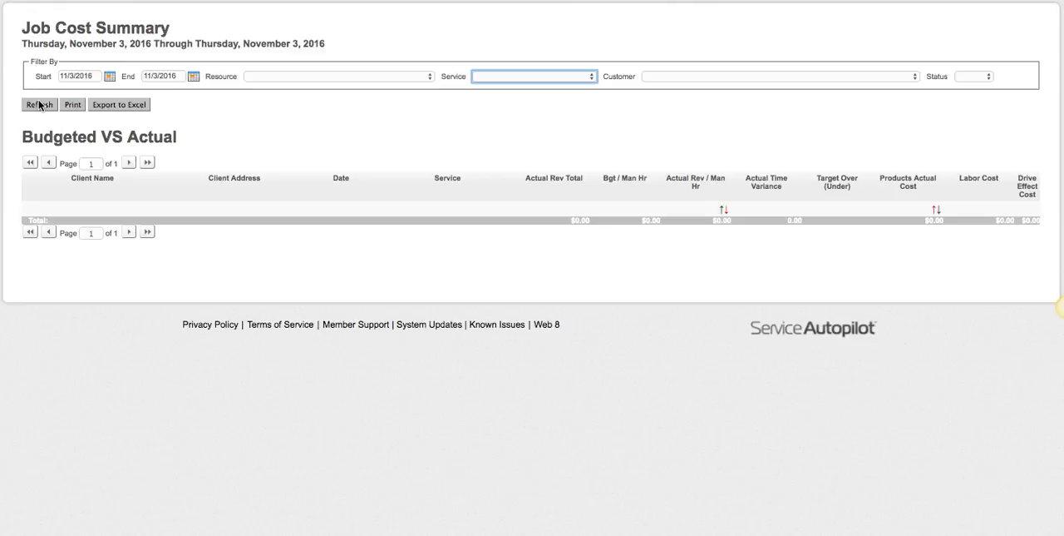
pyautogui.moveTo(138, 103)
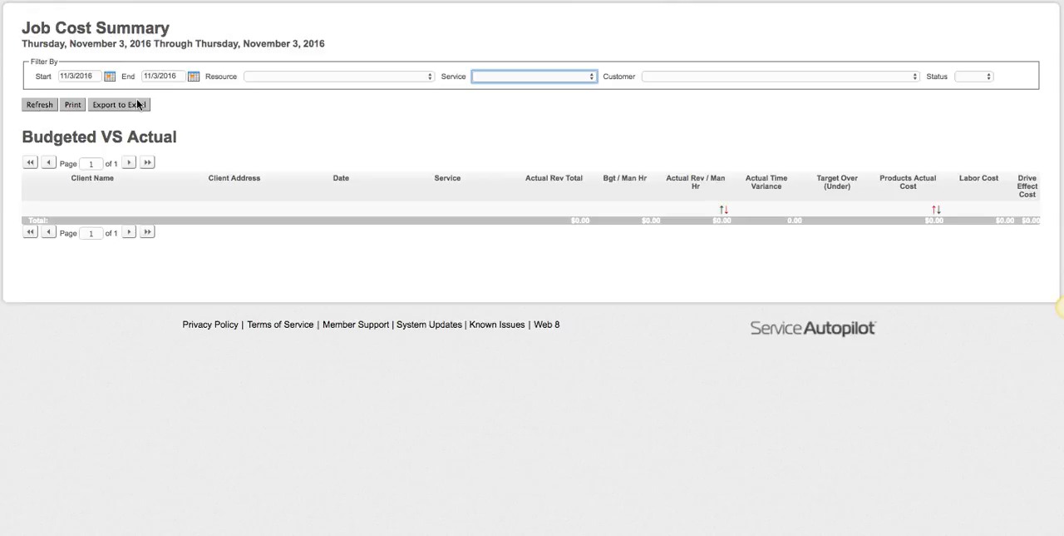
pyautogui.moveTo(117, 116)
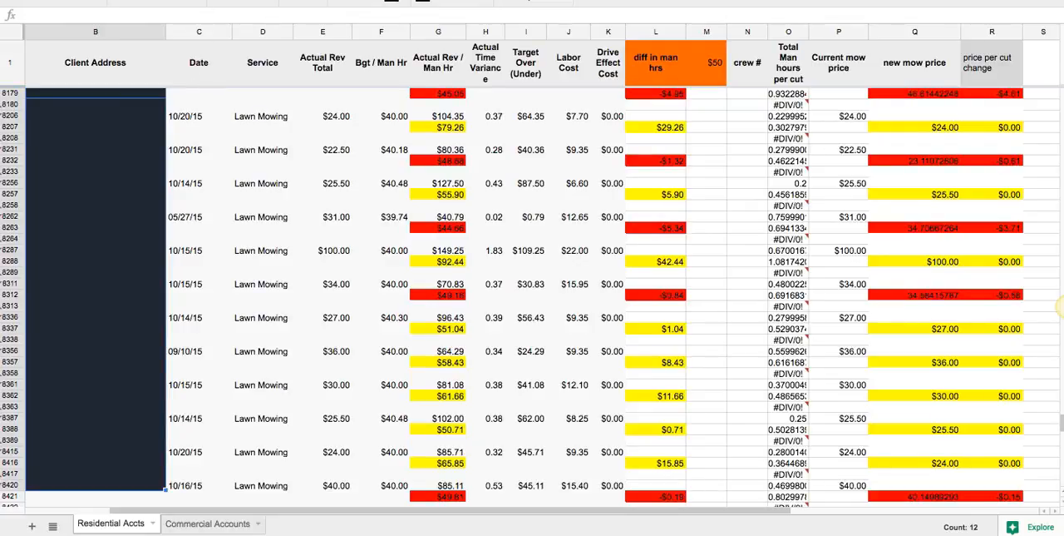
pyautogui.moveTo(229, 197)
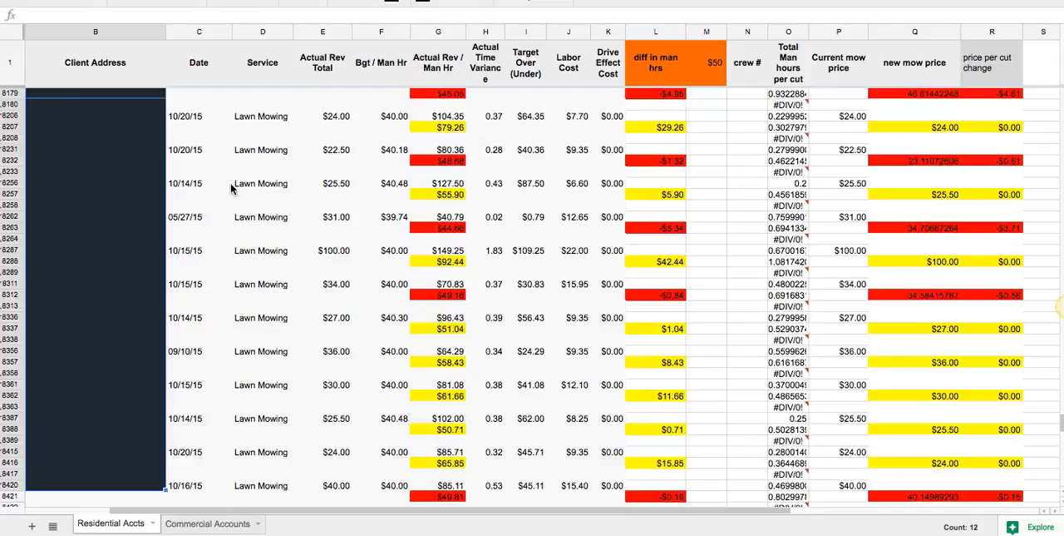
pyautogui.moveTo(175, 135)
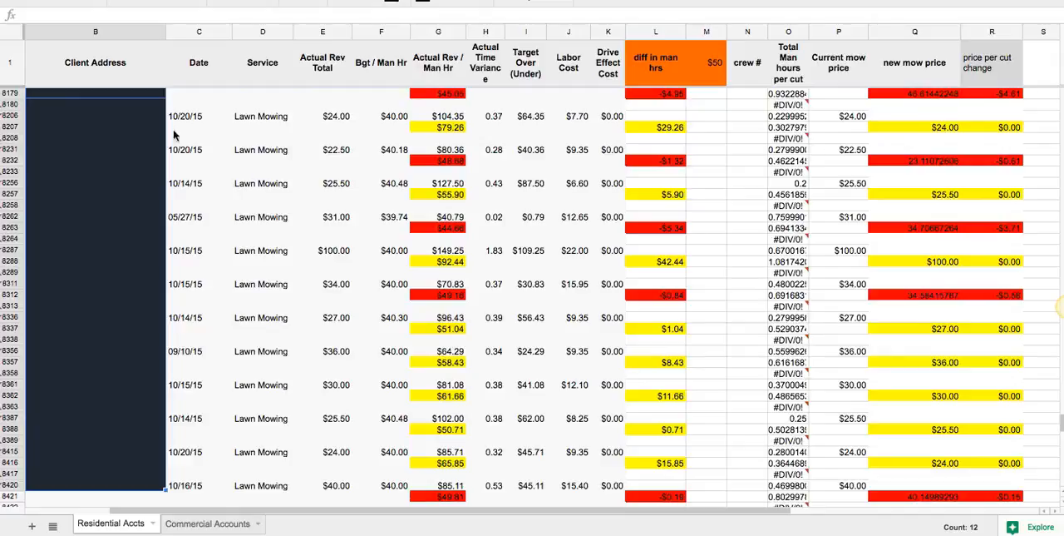
pyautogui.moveTo(302, 158)
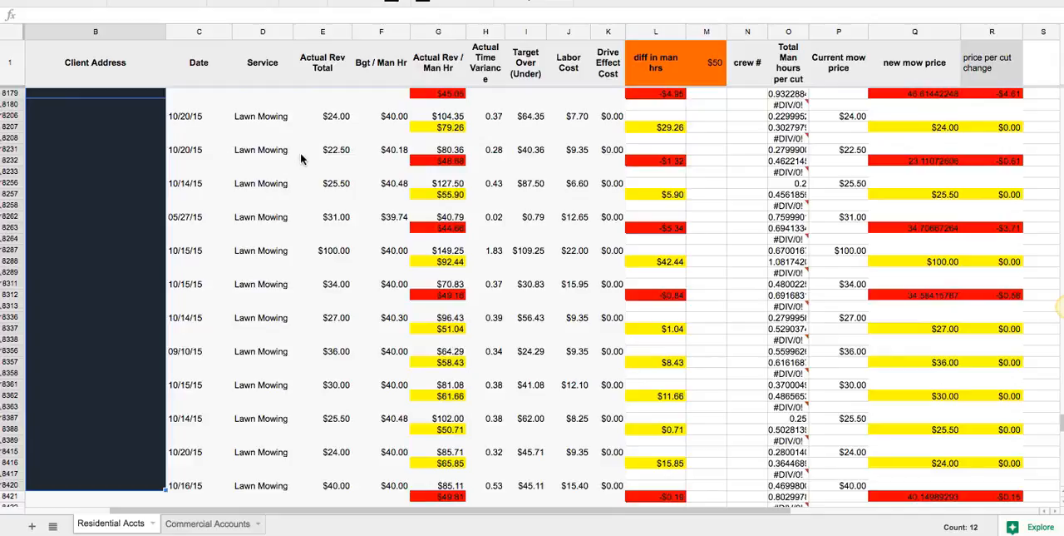
pyautogui.moveTo(196, 120)
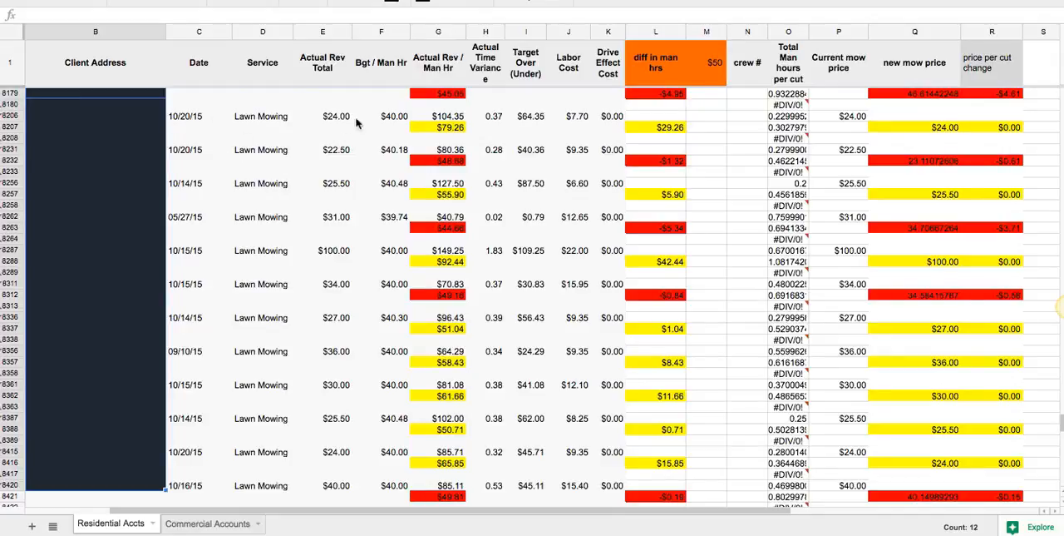
pyautogui.moveTo(416, 123)
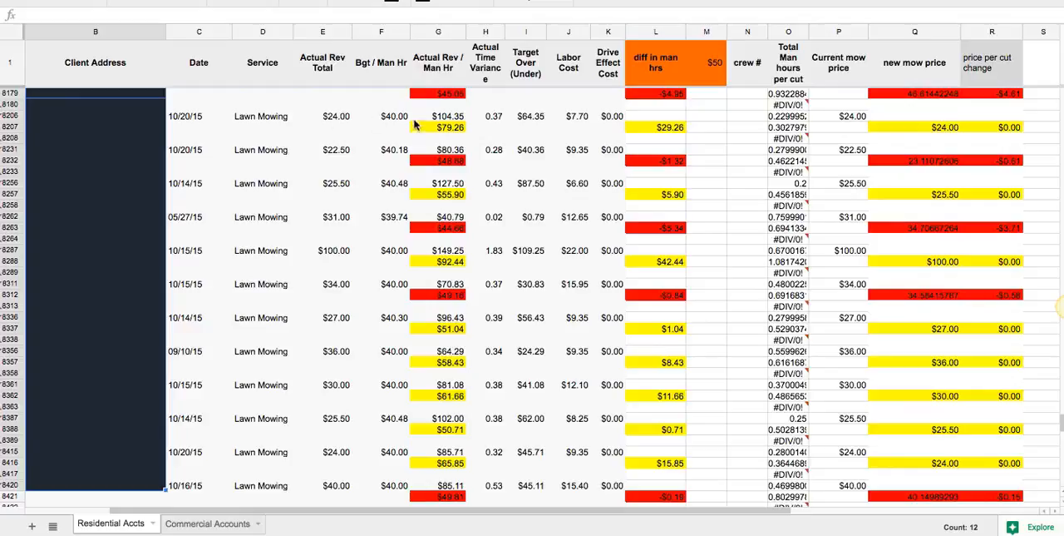
pyautogui.moveTo(402, 128)
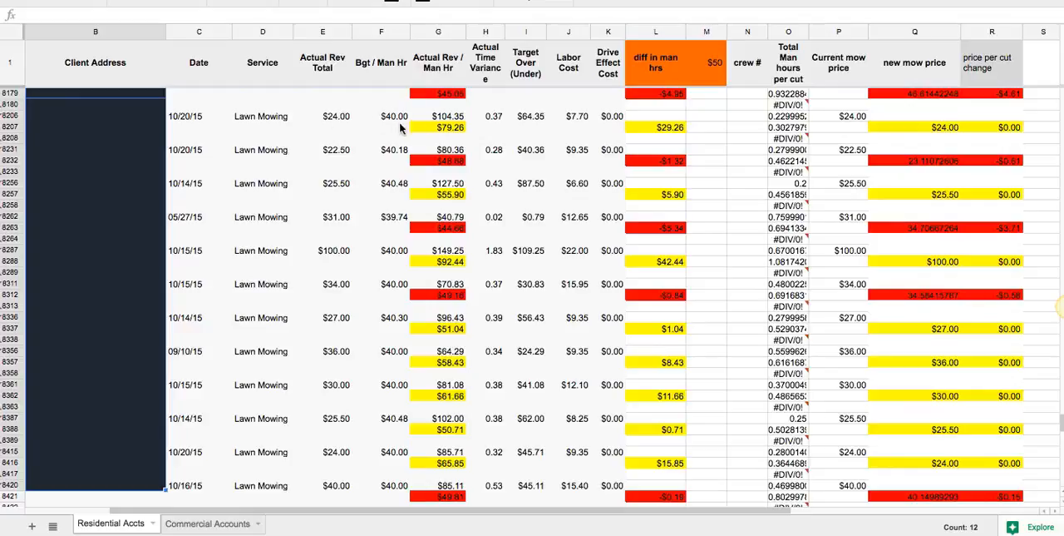
pyautogui.moveTo(408, 120)
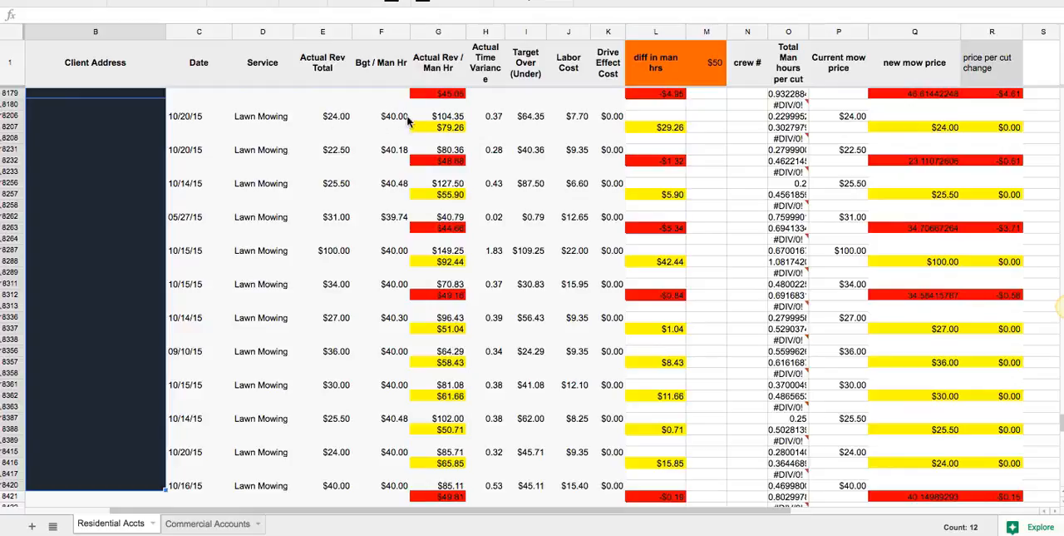
pyautogui.moveTo(552, 117)
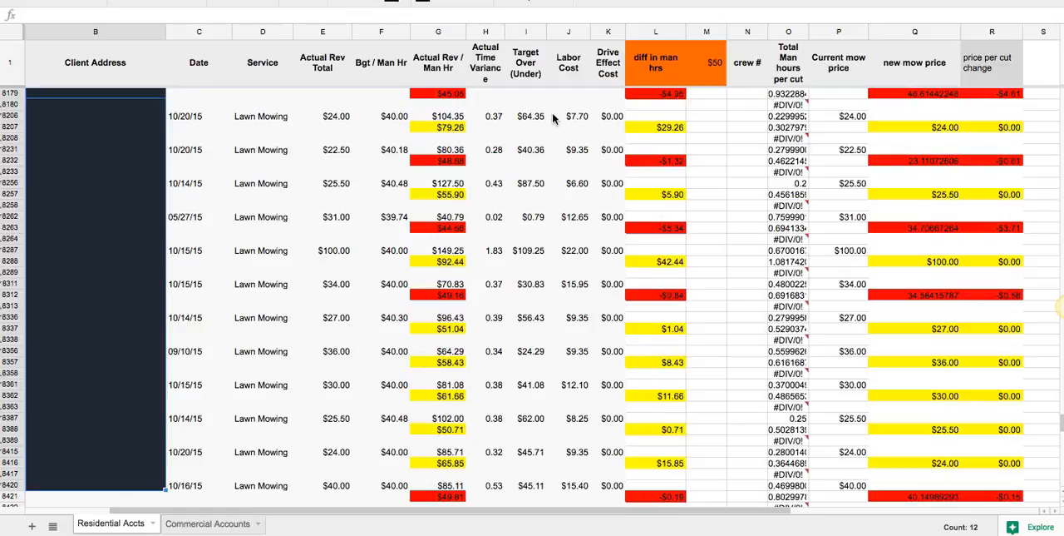
pyautogui.moveTo(519, 117)
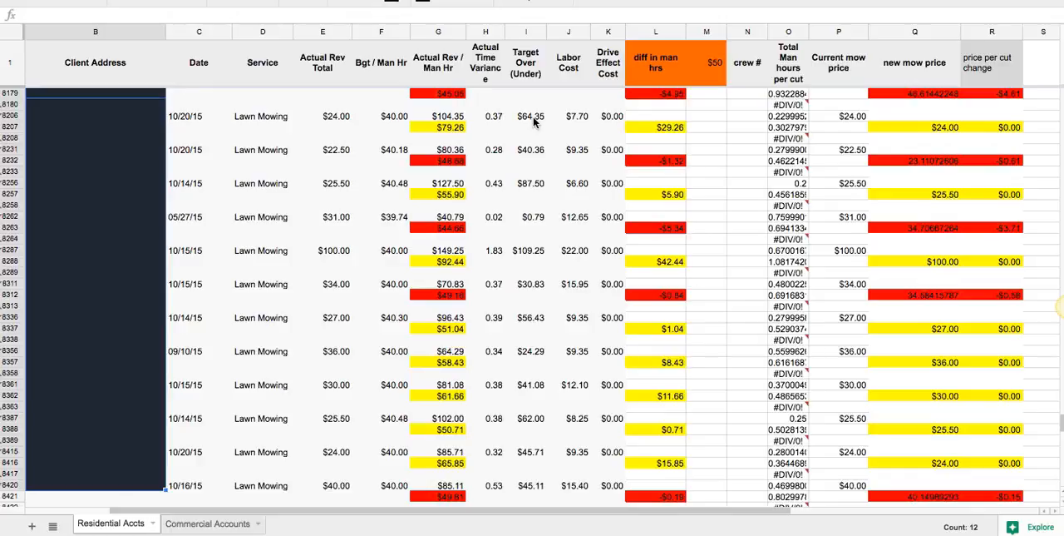
pyautogui.moveTo(622, 106)
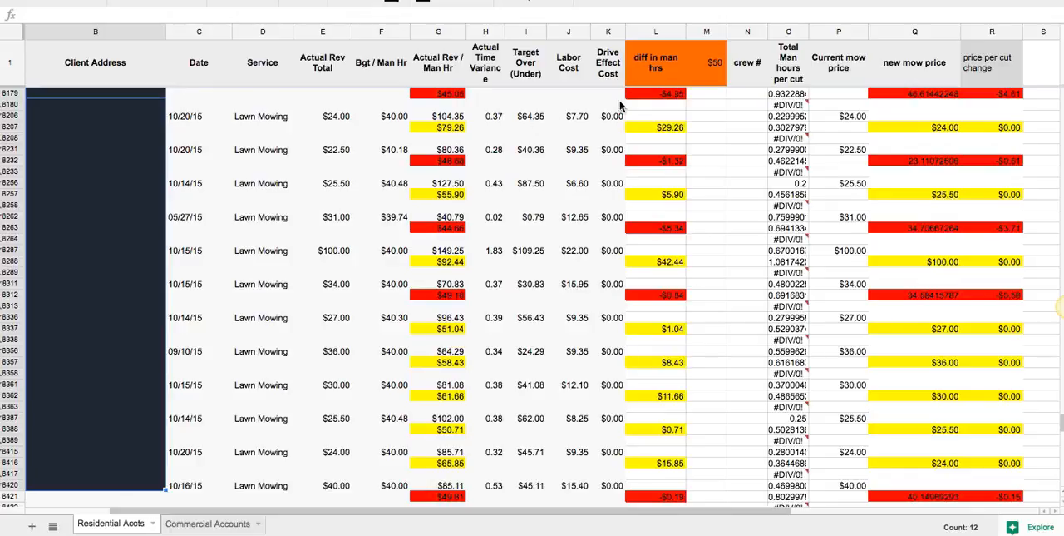
pyautogui.moveTo(628, 123)
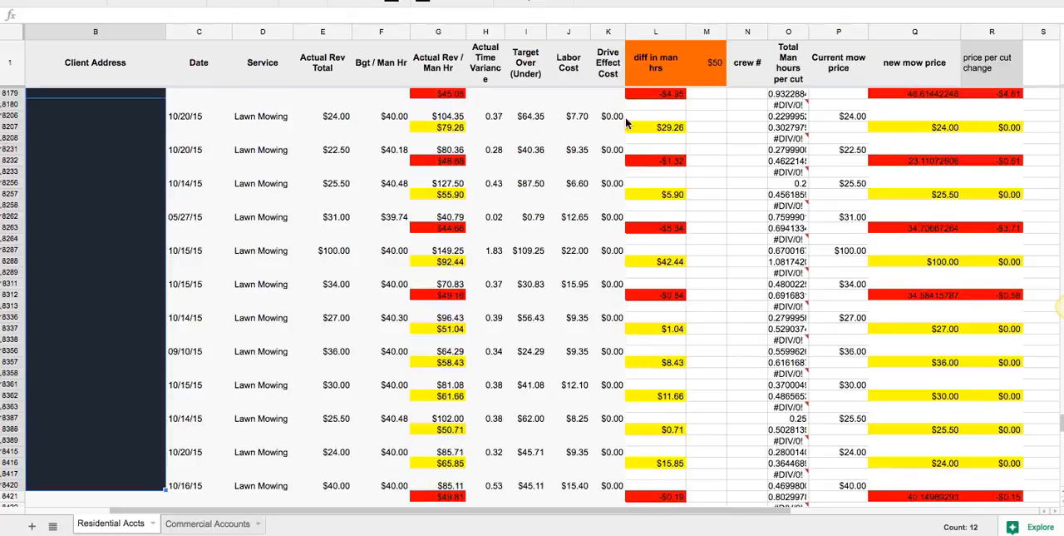
pyautogui.moveTo(623, 116)
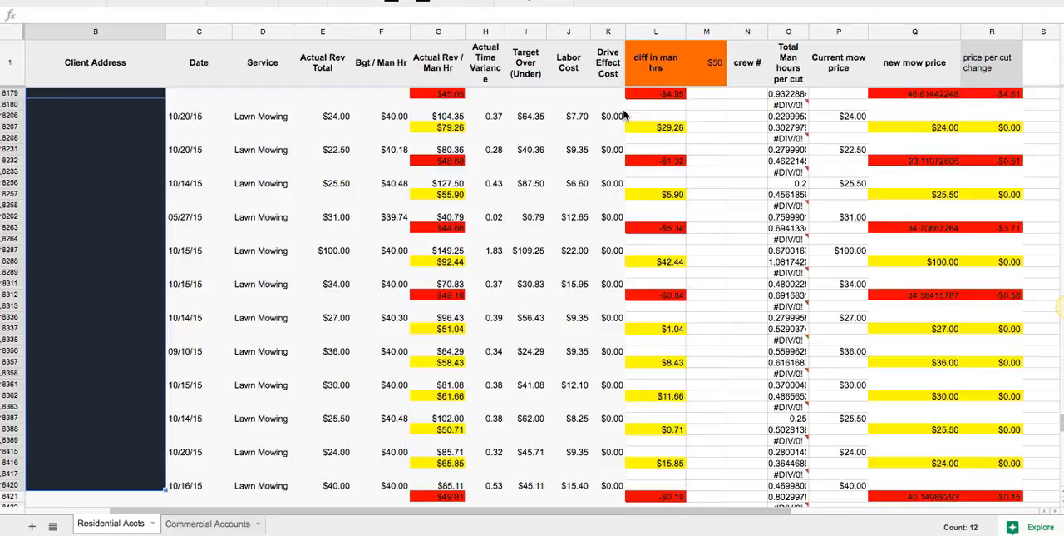
pyautogui.moveTo(596, 118)
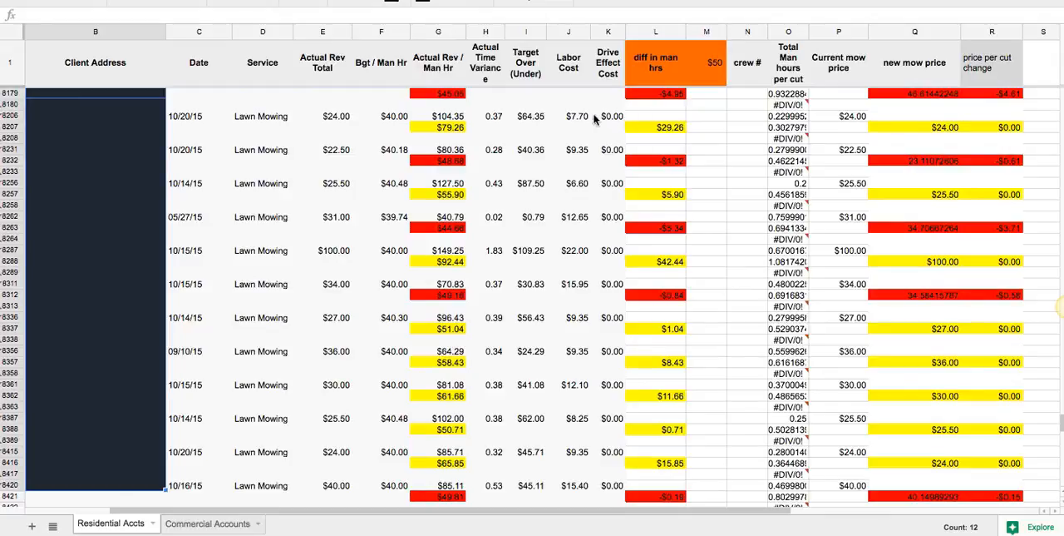
pyautogui.moveTo(626, 125)
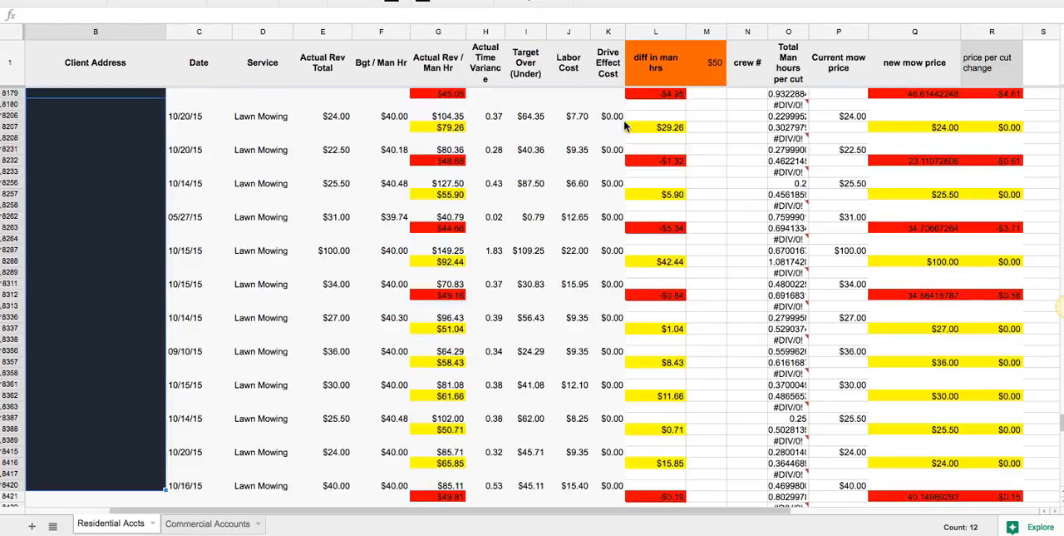
pyautogui.moveTo(336, 119)
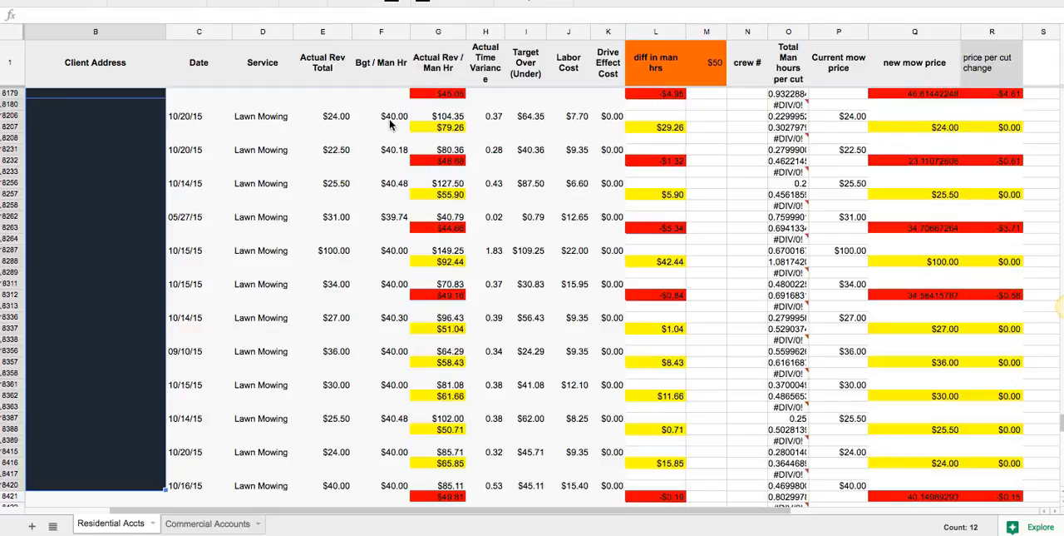
pyautogui.moveTo(531, 125)
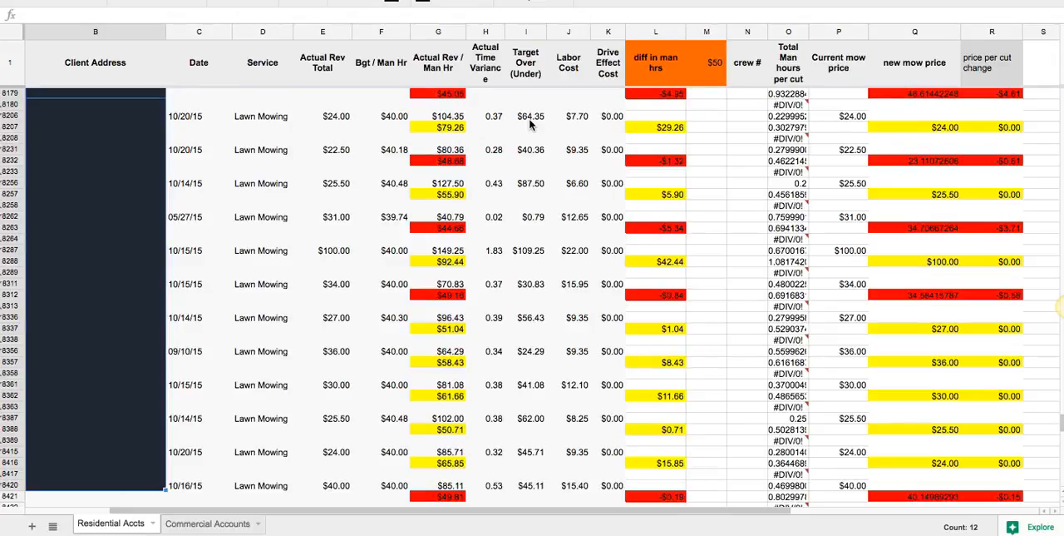
pyautogui.moveTo(888, 153)
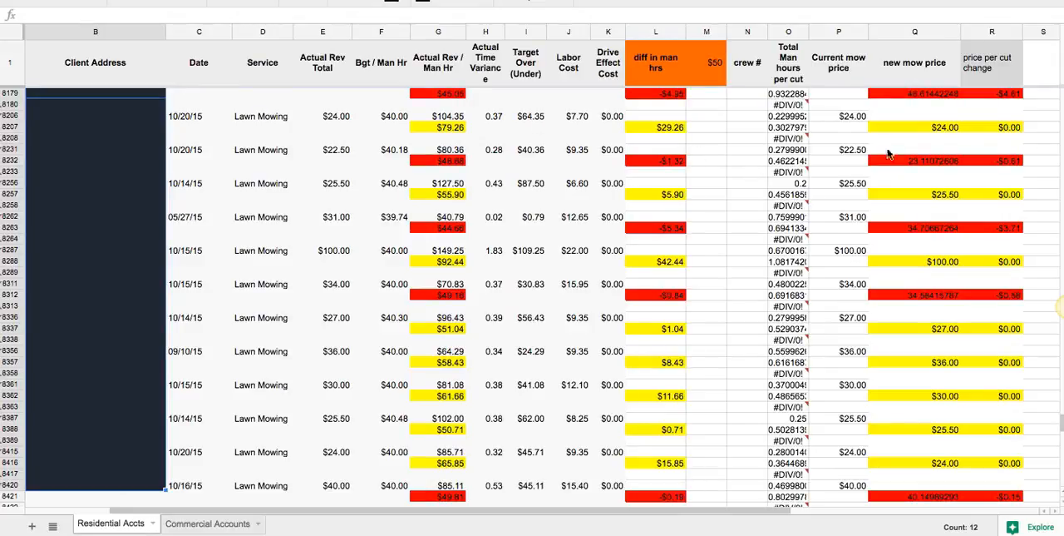
pyautogui.moveTo(848, 123)
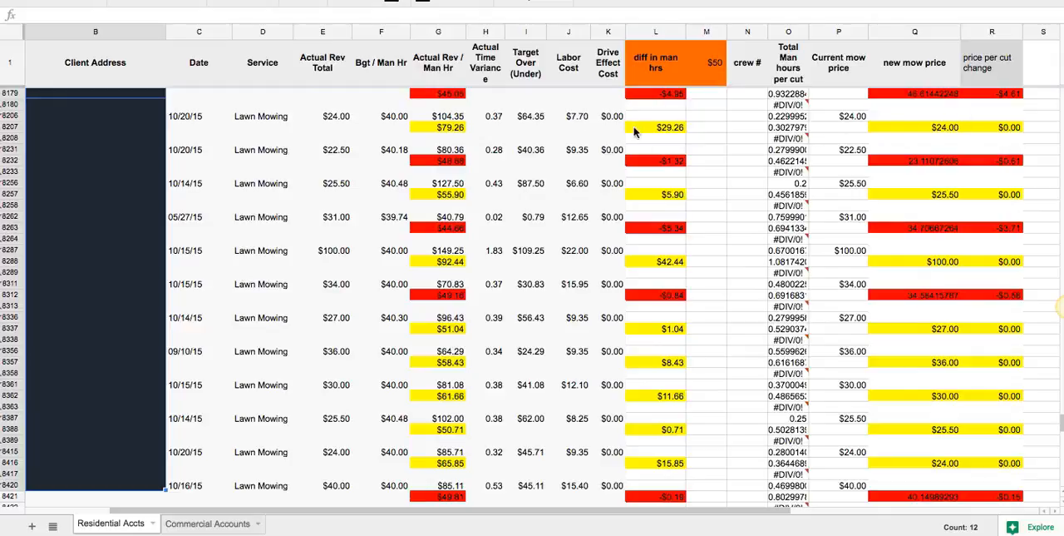
pyautogui.moveTo(898, 130)
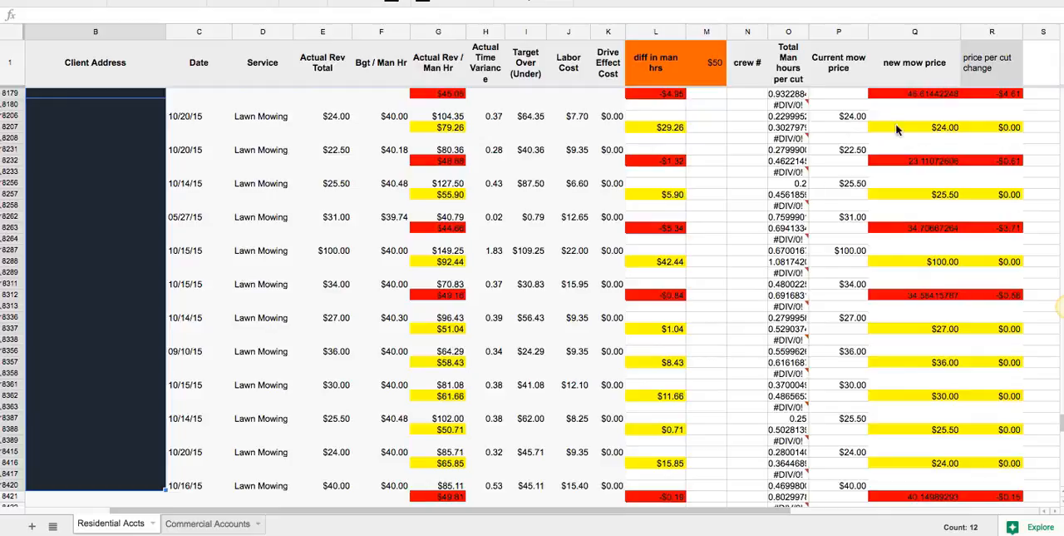
pyautogui.moveTo(842, 116)
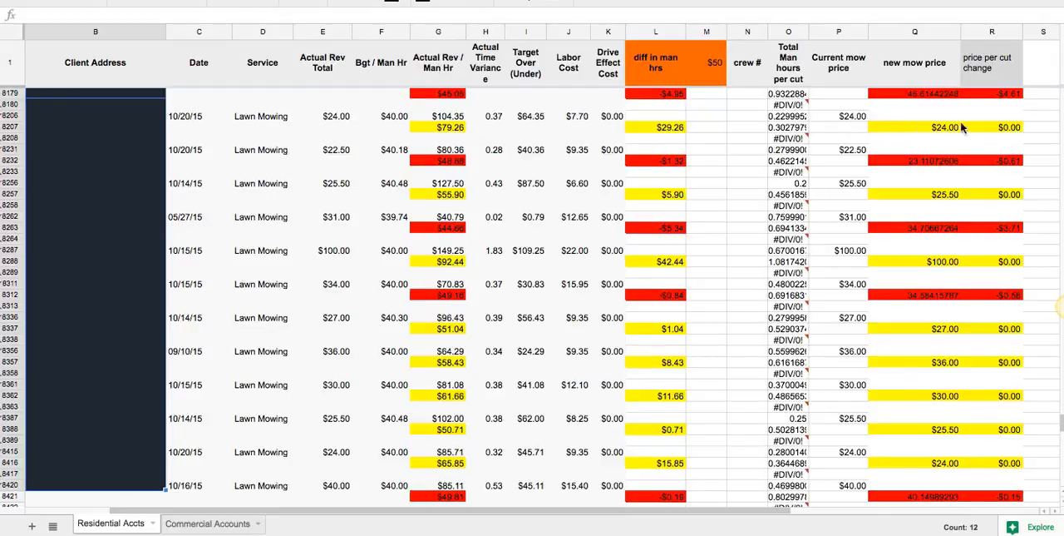
pyautogui.moveTo(945, 126)
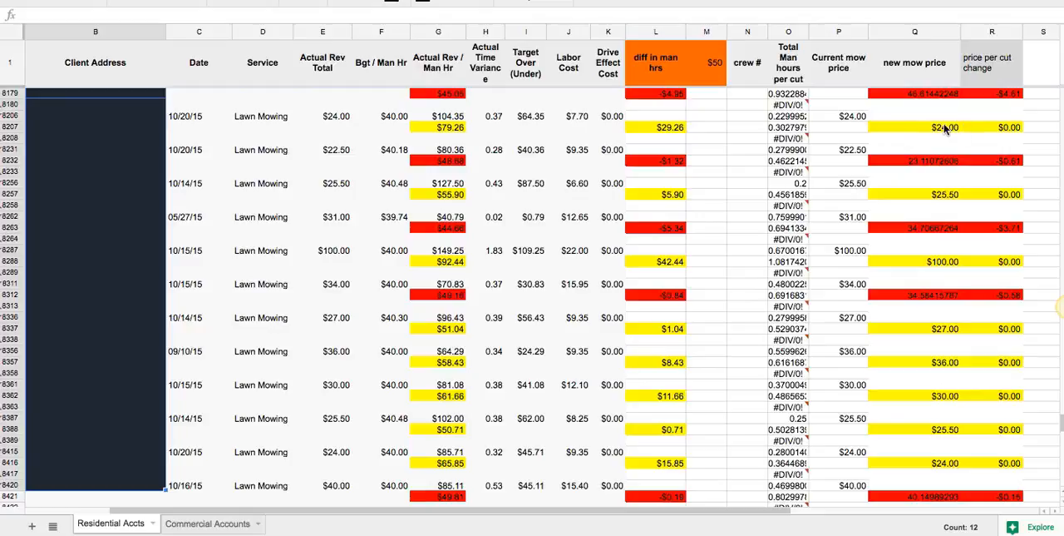
pyautogui.moveTo(930, 290)
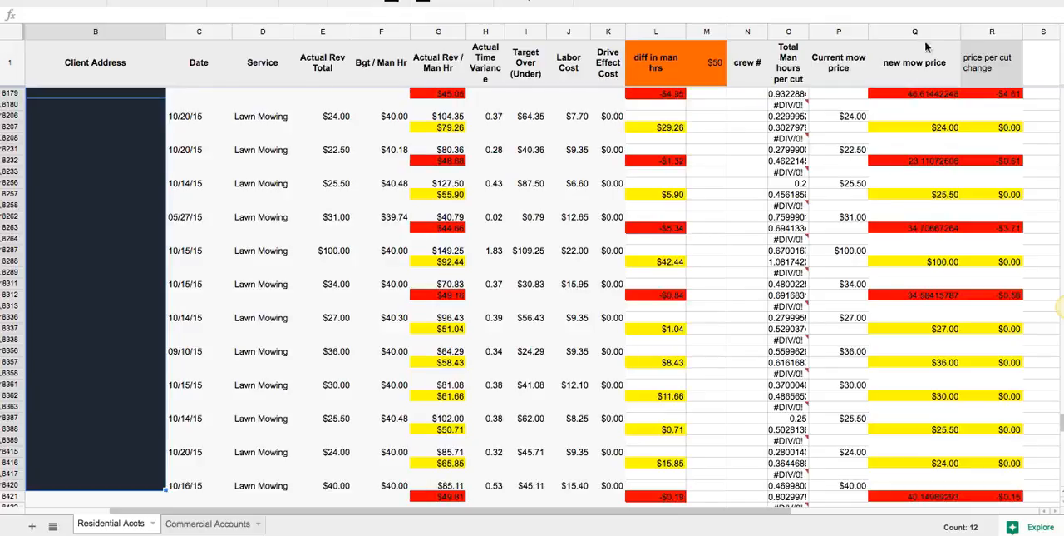
pyautogui.moveTo(924, 162)
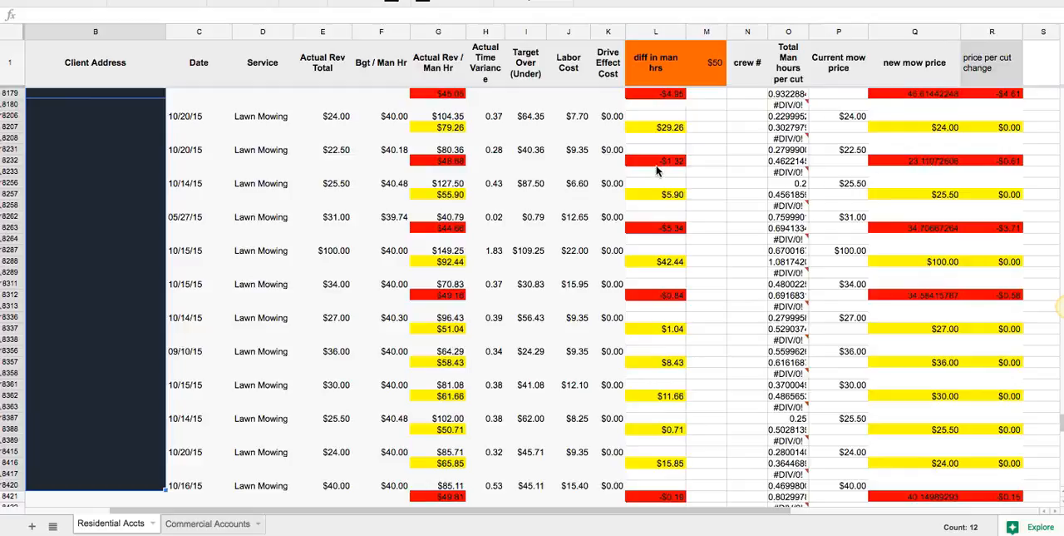
pyautogui.moveTo(513, 153)
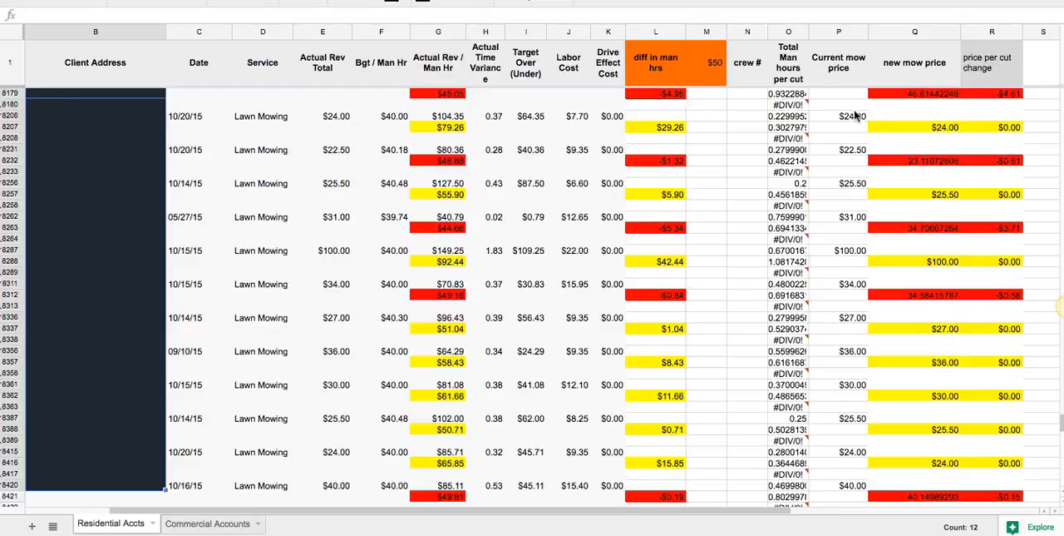
pyautogui.moveTo(857, 258)
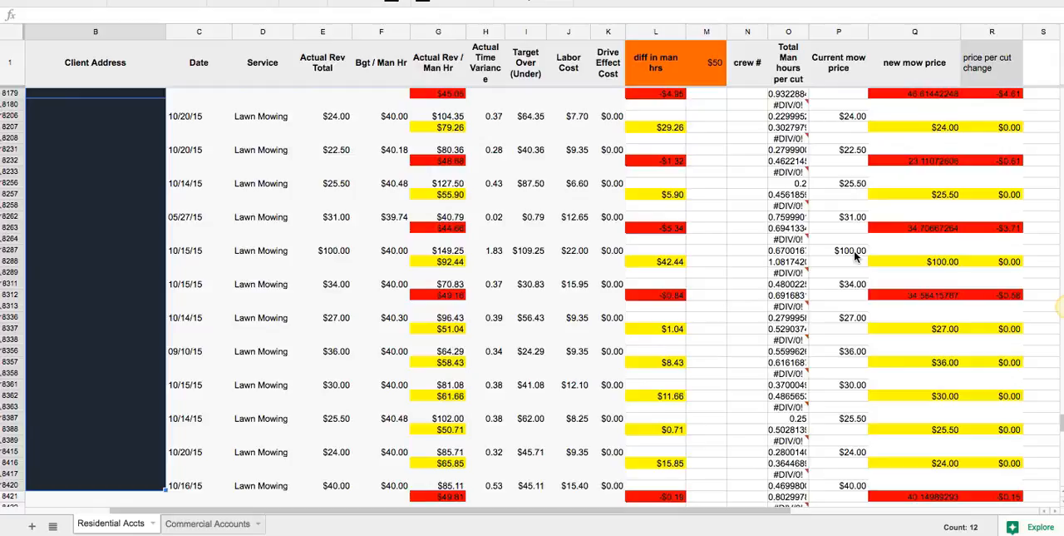
pyautogui.moveTo(857, 214)
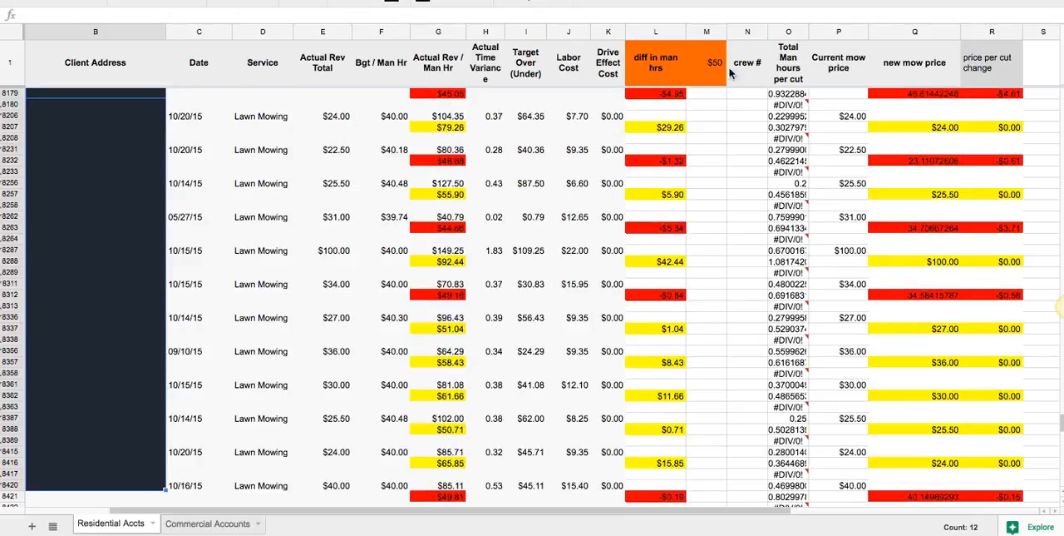
pyautogui.moveTo(552, 146)
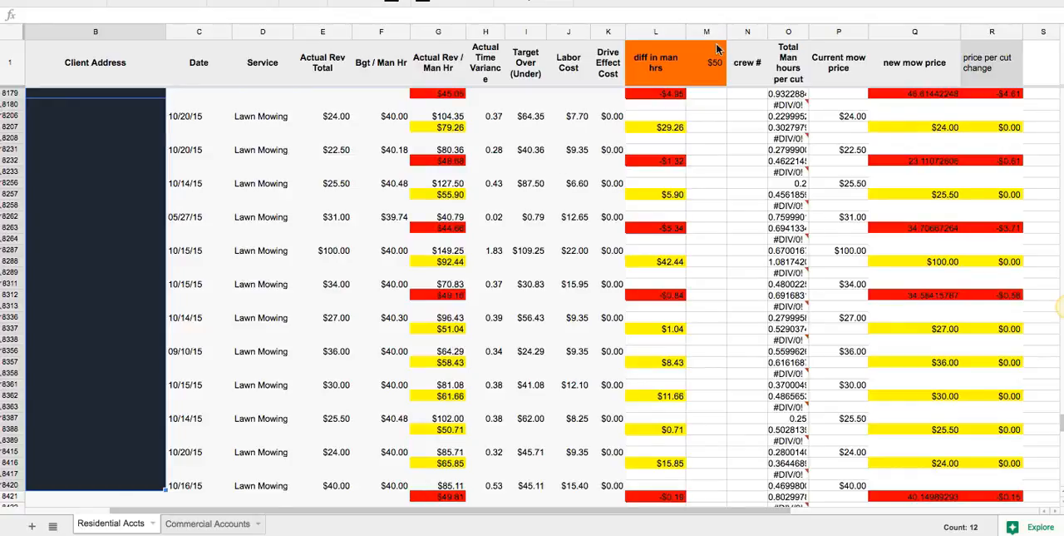
pyautogui.moveTo(918, 173)
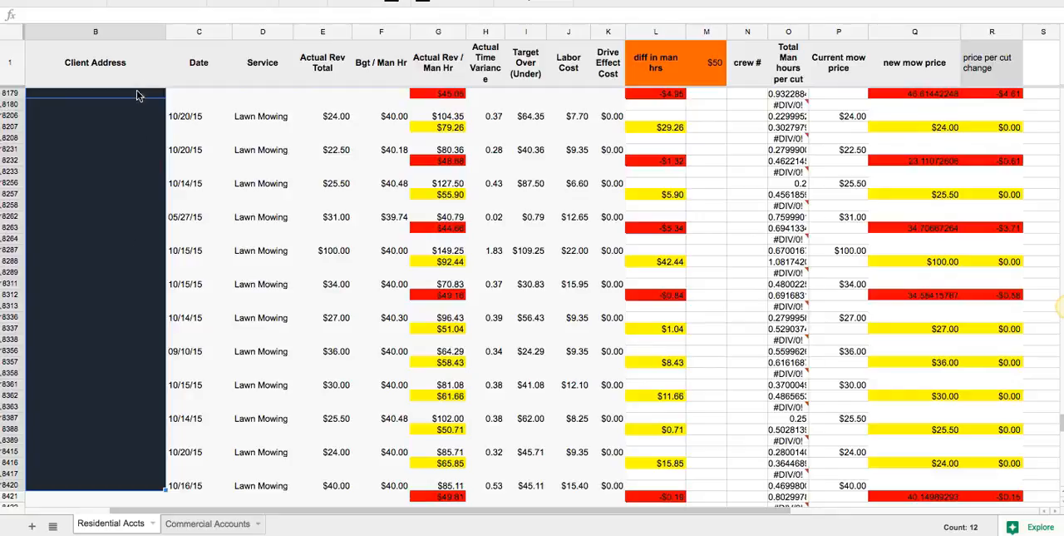
pyautogui.moveTo(139, 285)
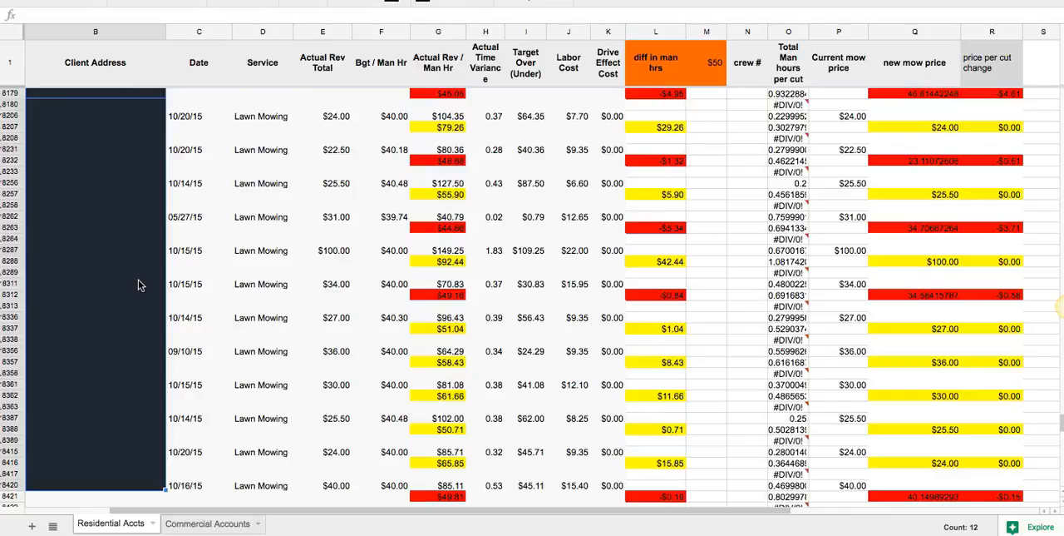
pyautogui.moveTo(572, 187)
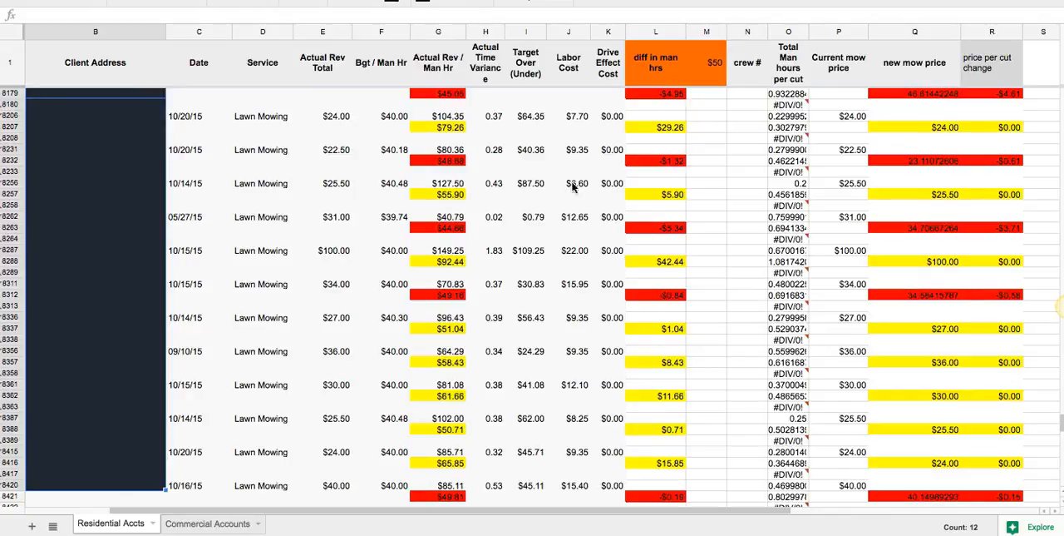
pyautogui.moveTo(689, 220)
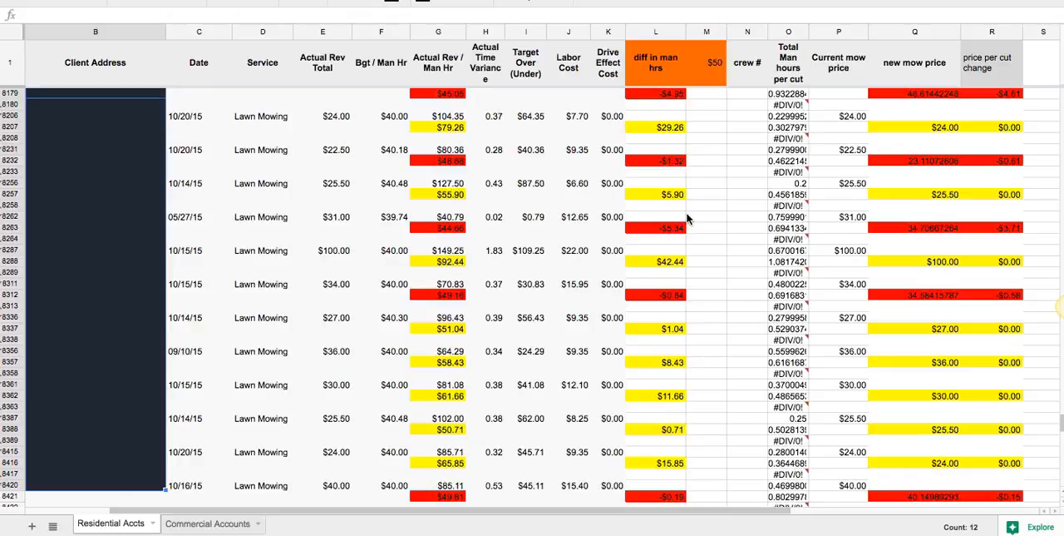
pyautogui.moveTo(93, 311)
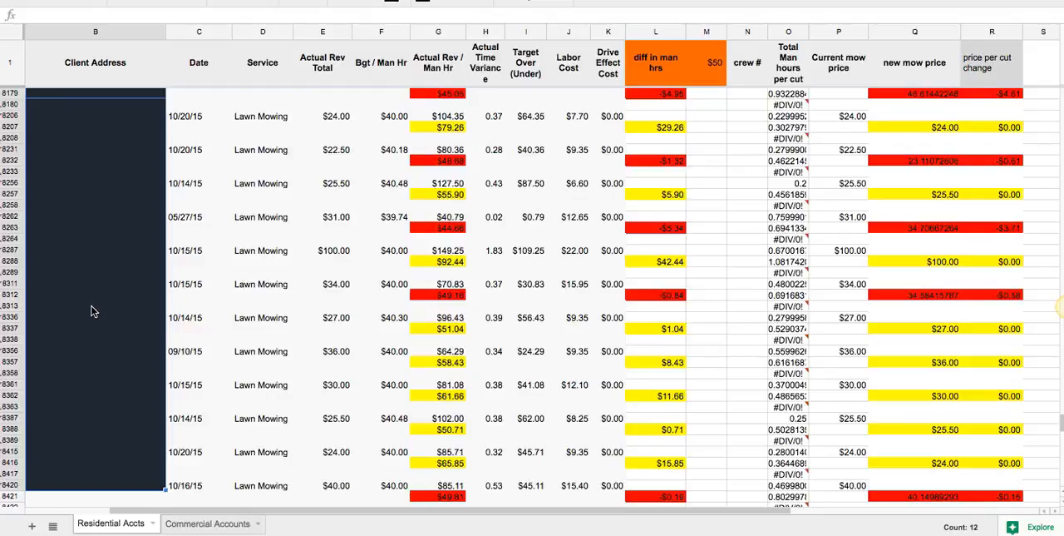
pyautogui.moveTo(652, 196)
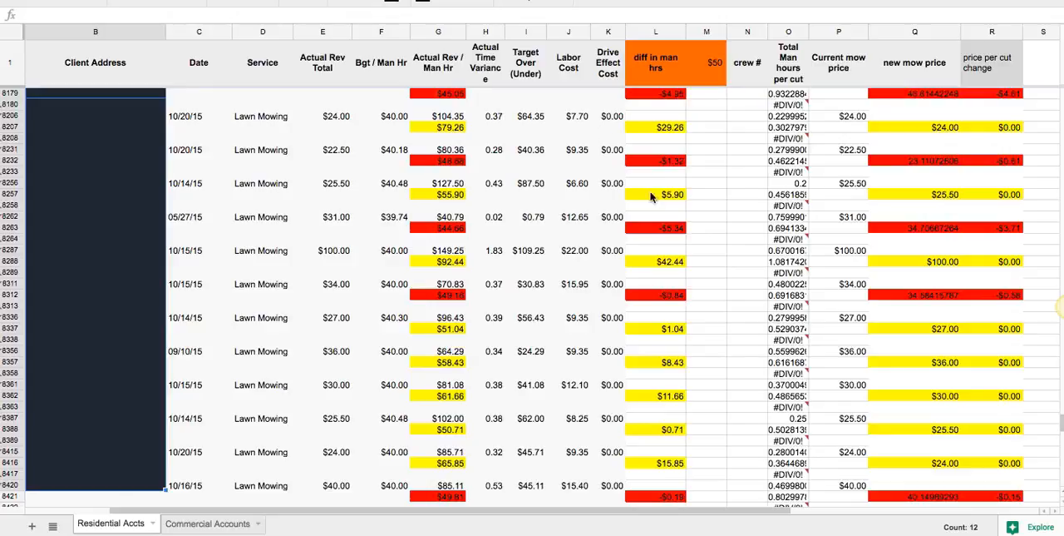
pyautogui.moveTo(650, 199)
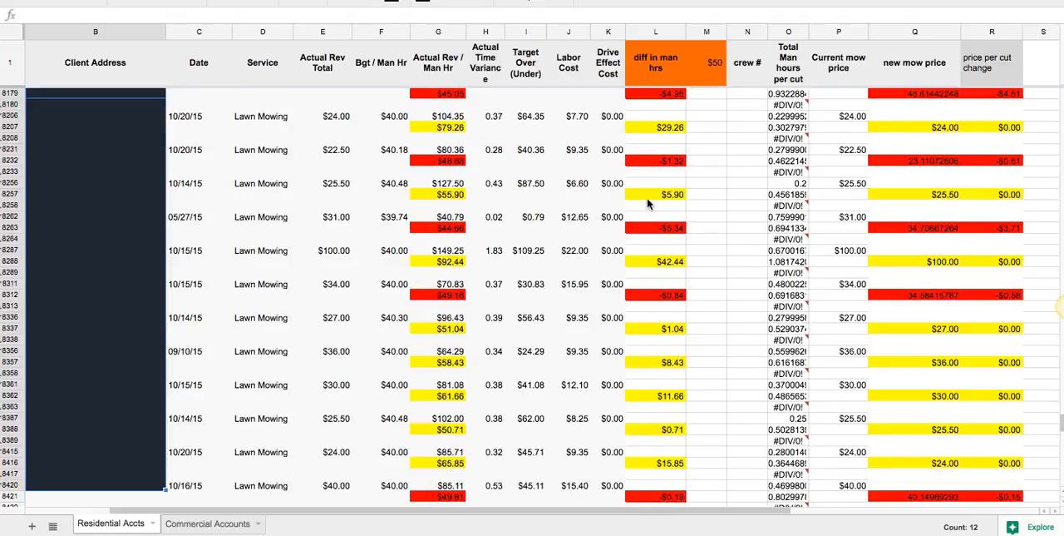
pyautogui.moveTo(939, 164)
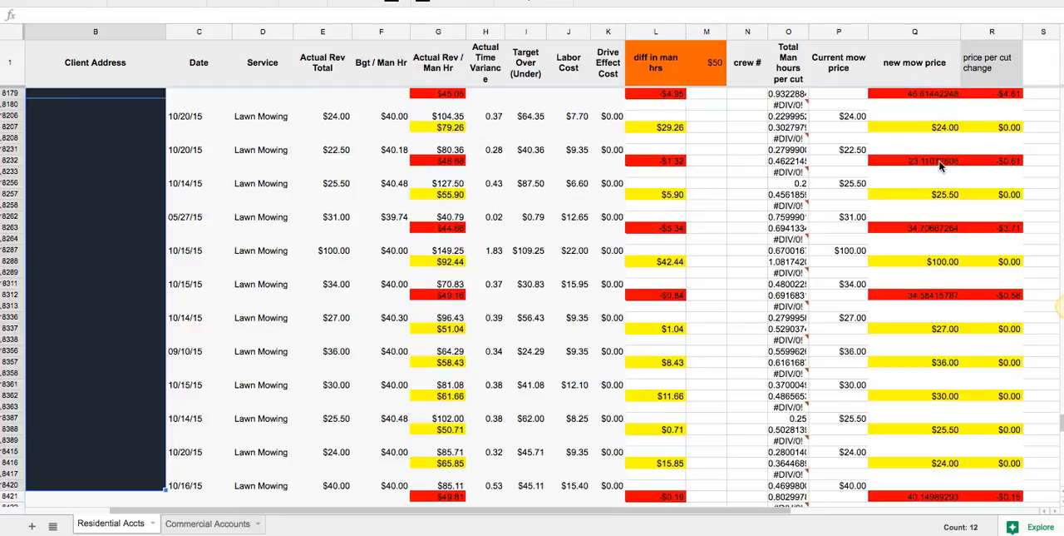
pyautogui.moveTo(939, 166)
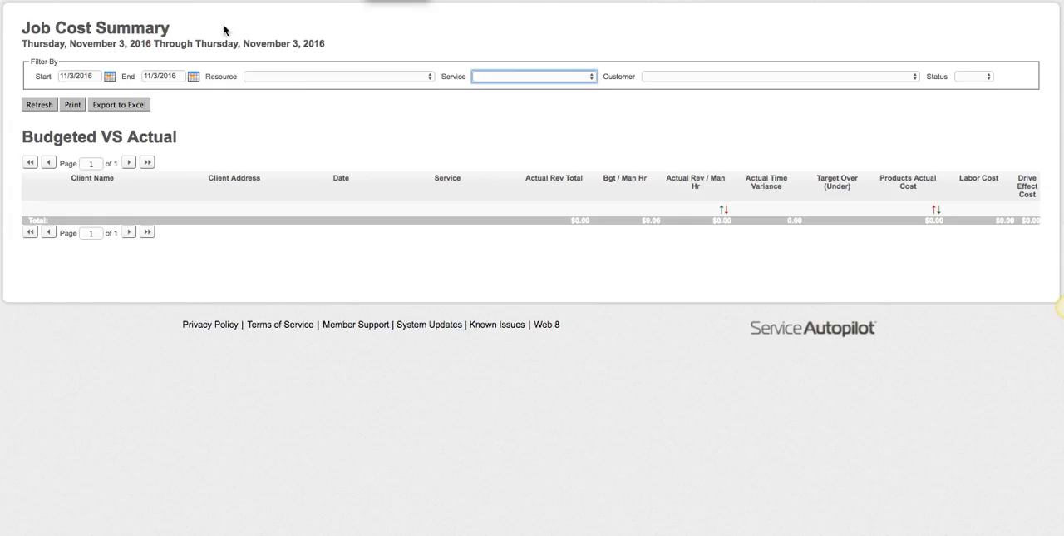
pyautogui.moveTo(328, 77)
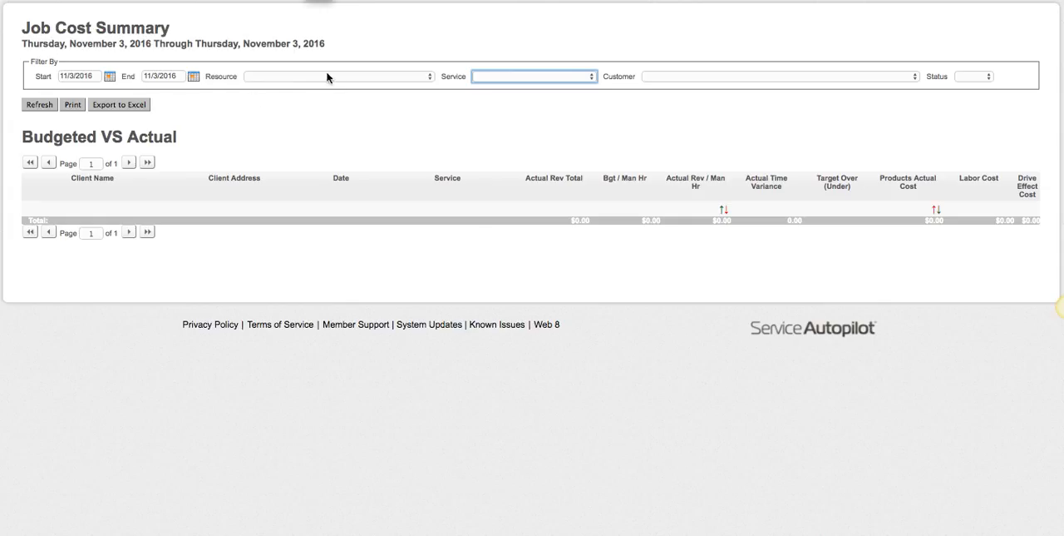
pyautogui.moveTo(328, 78)
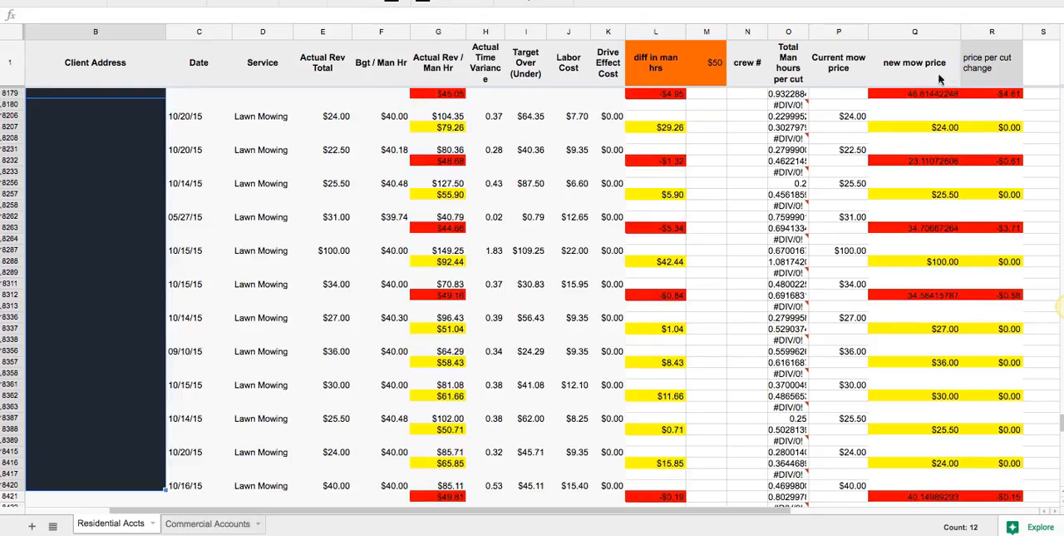
pyautogui.moveTo(405, 126)
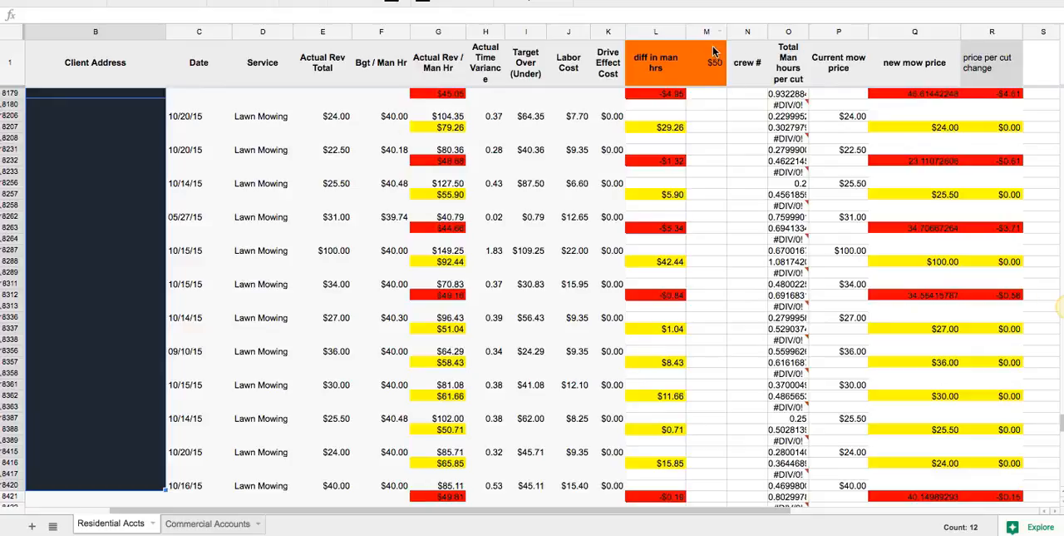
pyautogui.moveTo(856, 115)
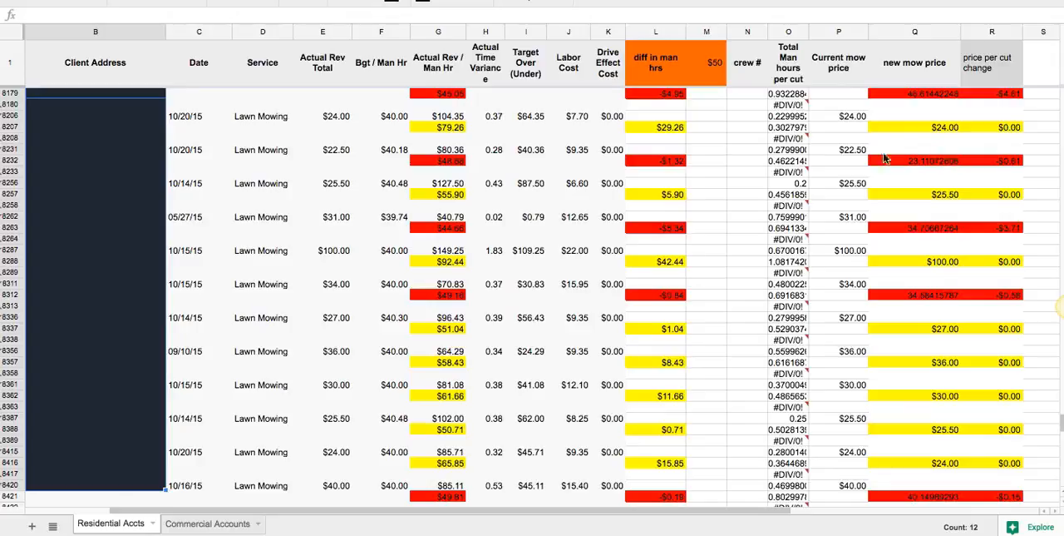
pyautogui.moveTo(897, 158)
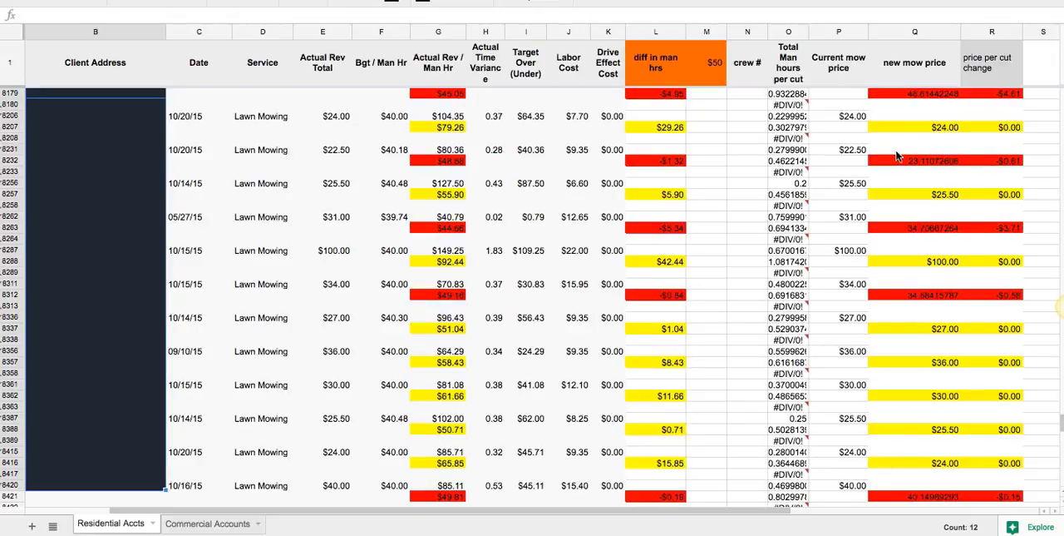